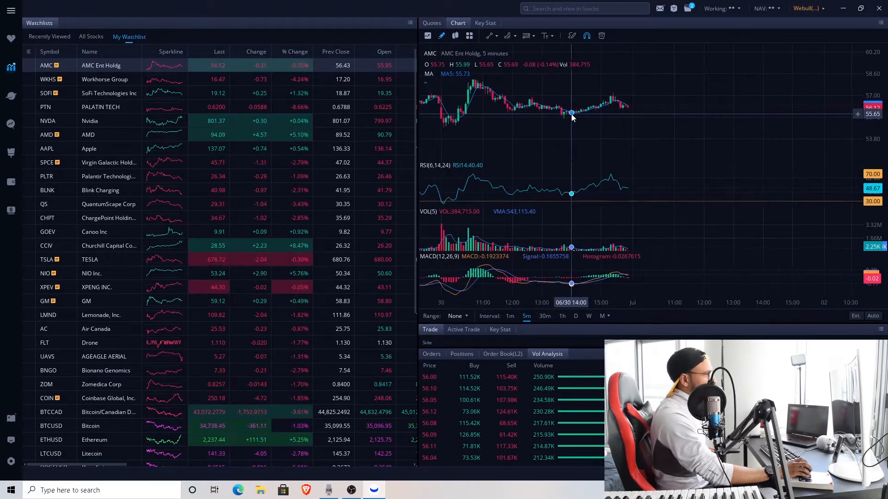
# Step: Show Workhorse Group's chart and switch it to one-minute candles
pyautogui.click(104, 78)
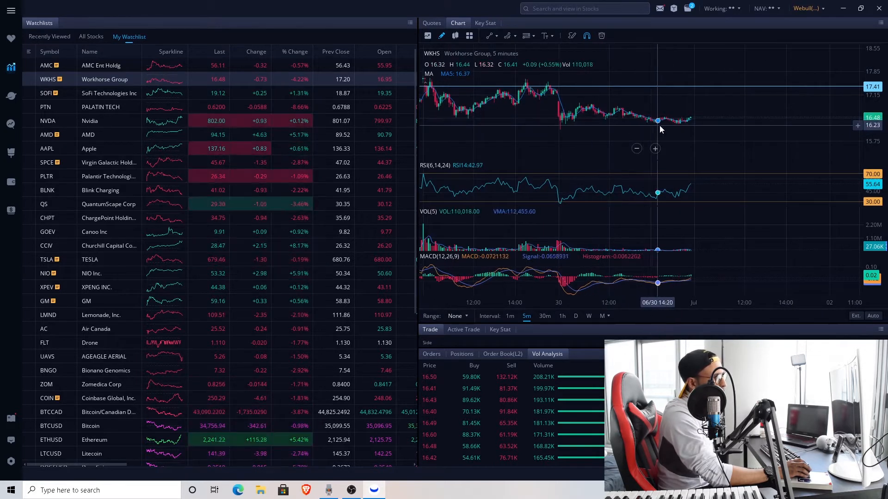
pyautogui.moveTo(632, 118)
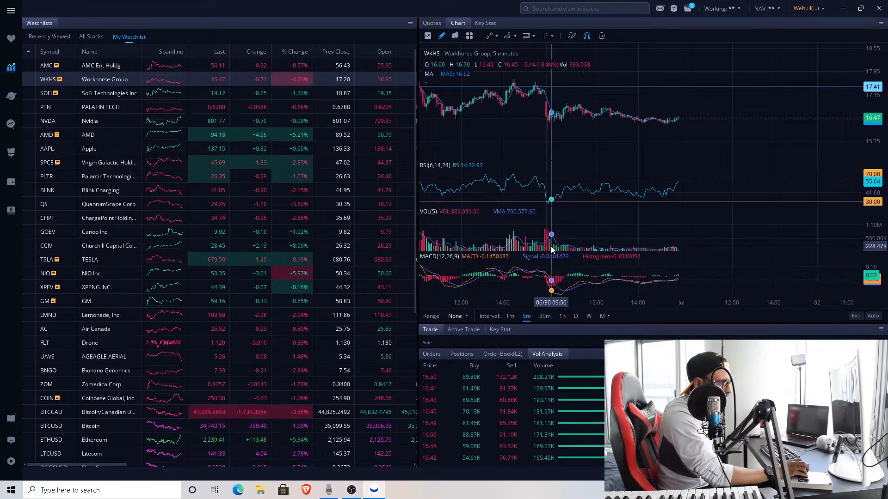
pyautogui.click(510, 316)
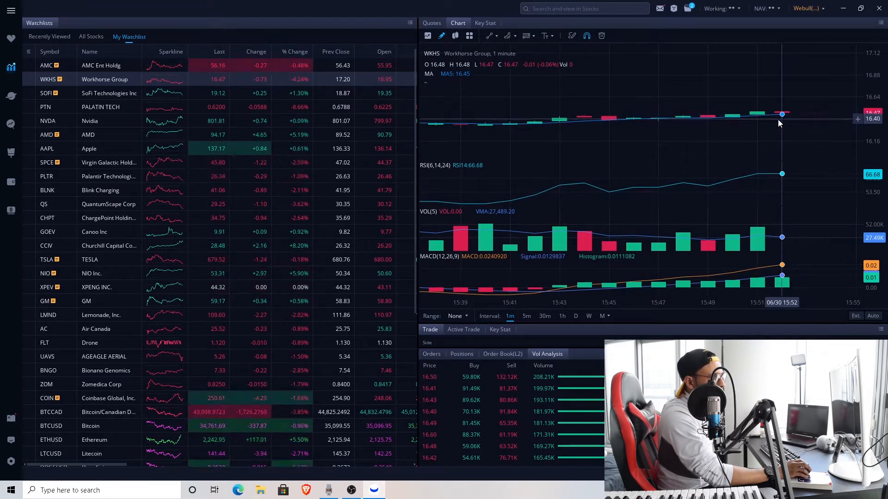
pyautogui.moveTo(708, 118)
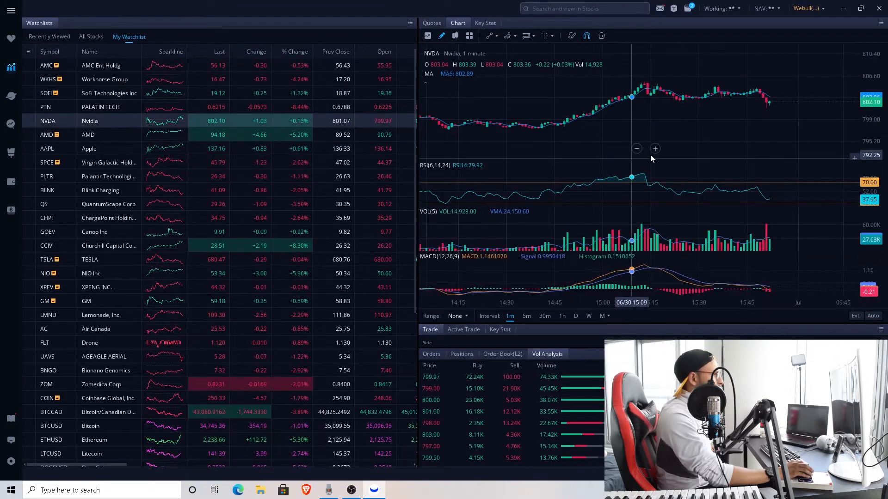
# Step: Switch Nvidia's chart to five-minute candles
pyautogui.click(526, 317)
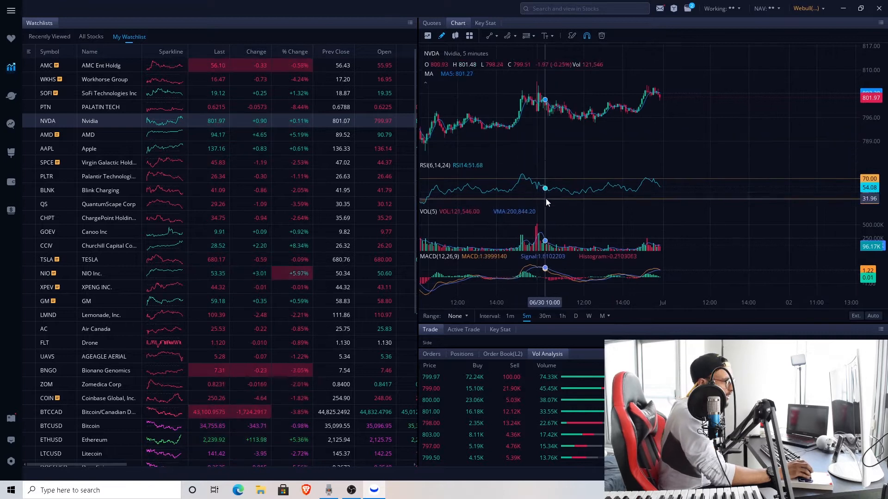
pyautogui.moveTo(523, 182)
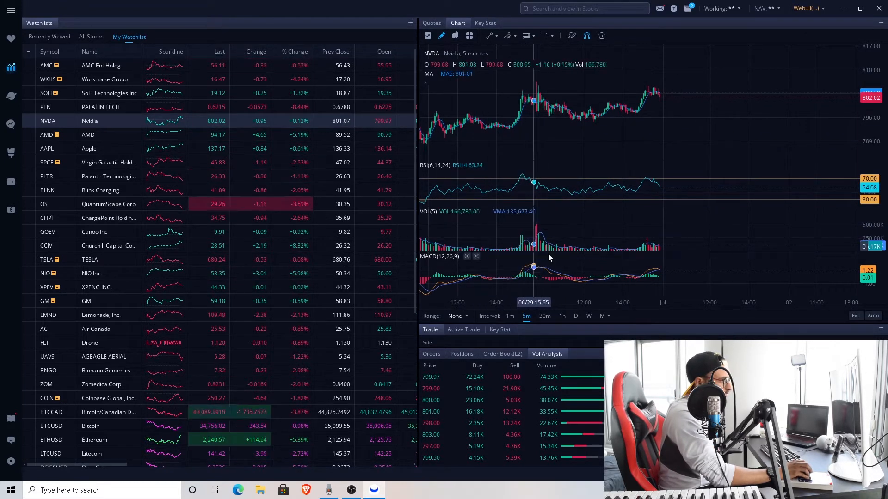
pyautogui.moveTo(535, 238)
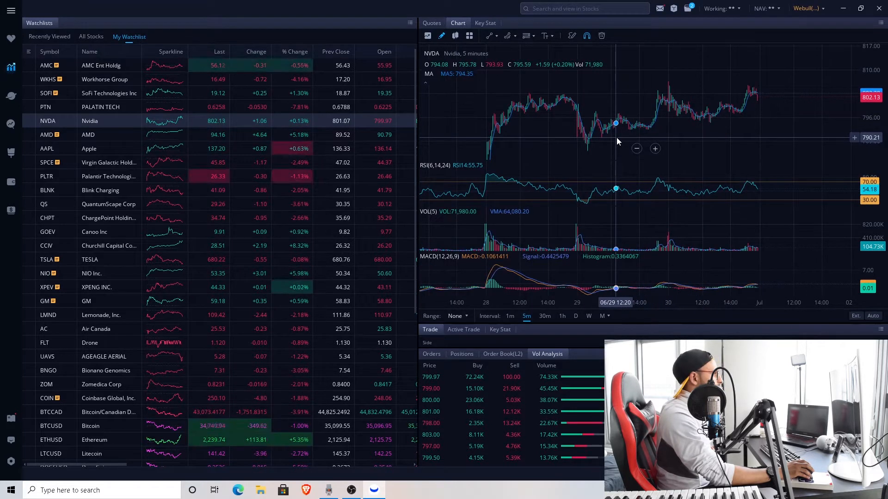
pyautogui.moveTo(583, 142)
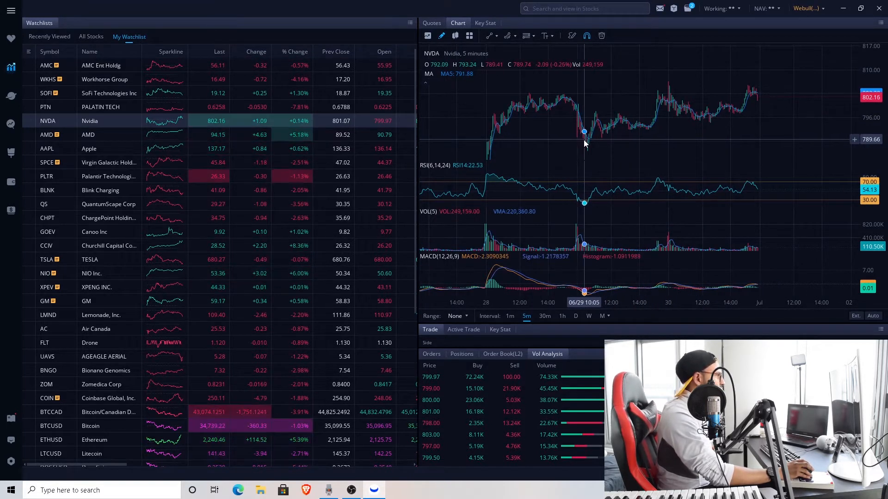
pyautogui.moveTo(604, 214)
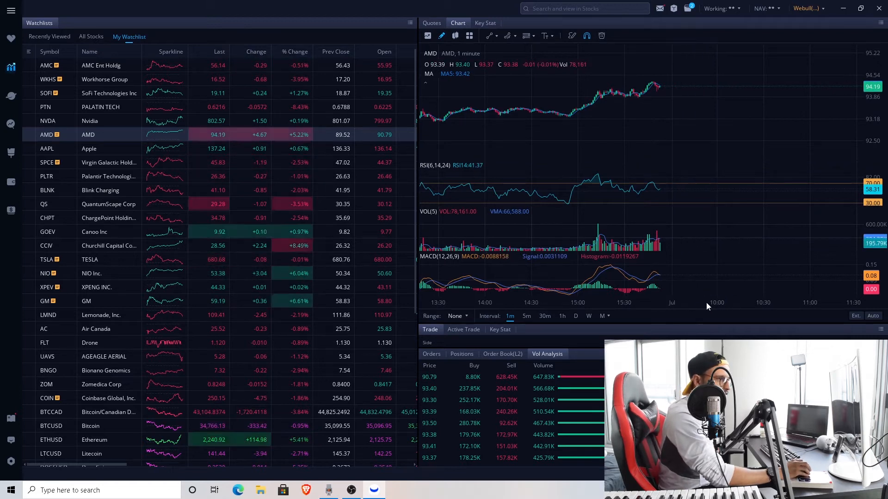
pyautogui.moveTo(612, 249)
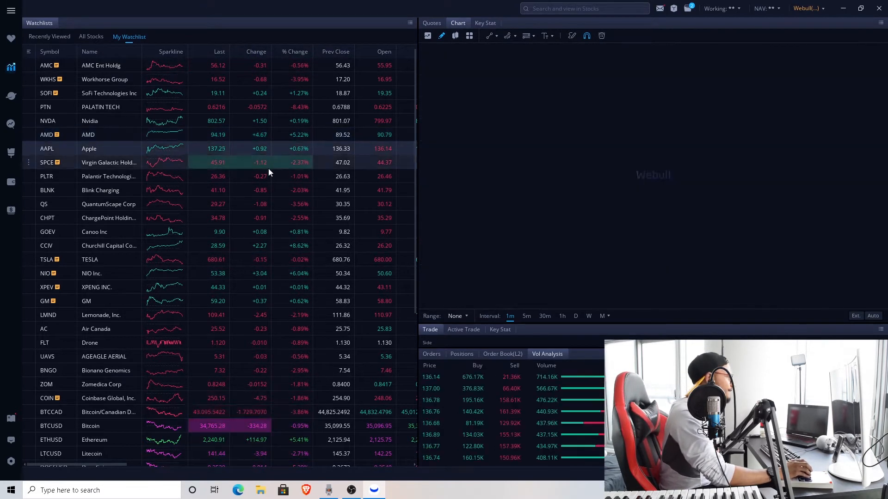
# Step: Show Apple's one-minute price chart from the watchlist
pyautogui.click(89, 148)
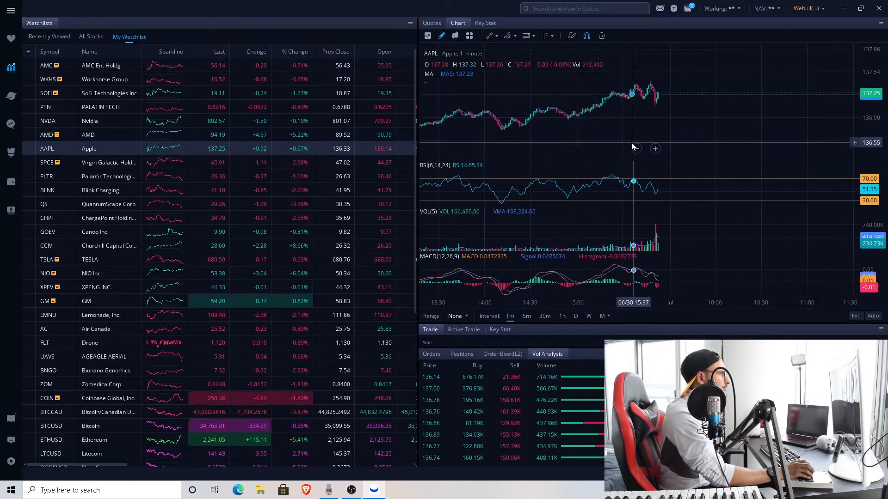
pyautogui.moveTo(520, 123)
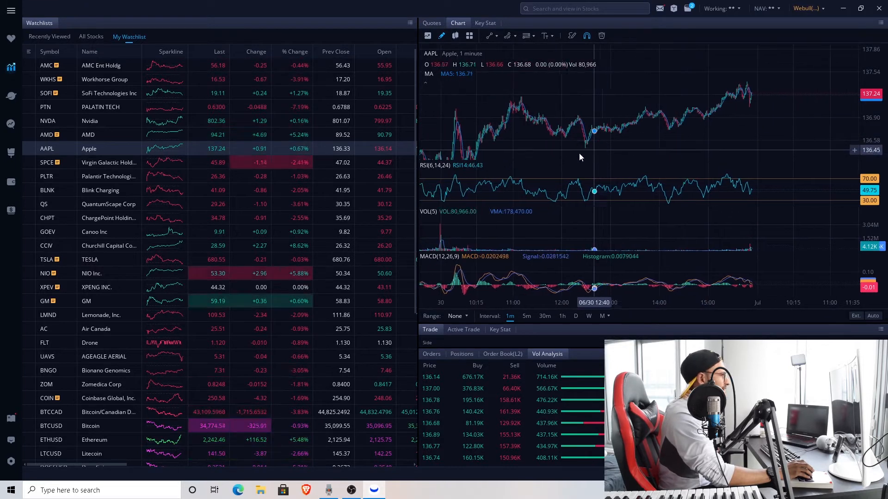
pyautogui.moveTo(617, 266)
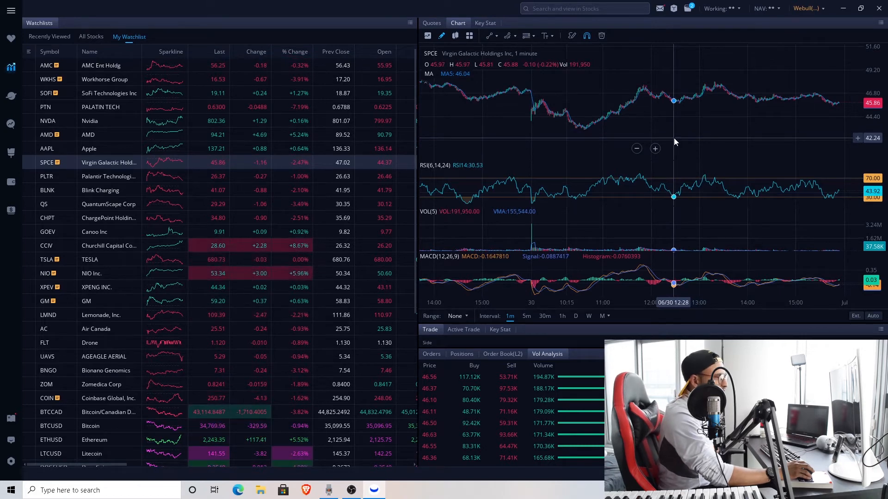
pyautogui.moveTo(568, 137)
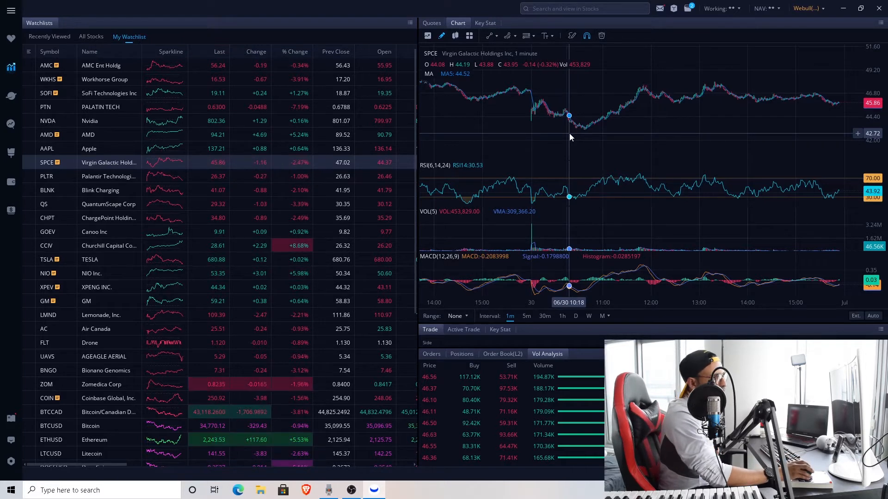
pyautogui.moveTo(642, 140)
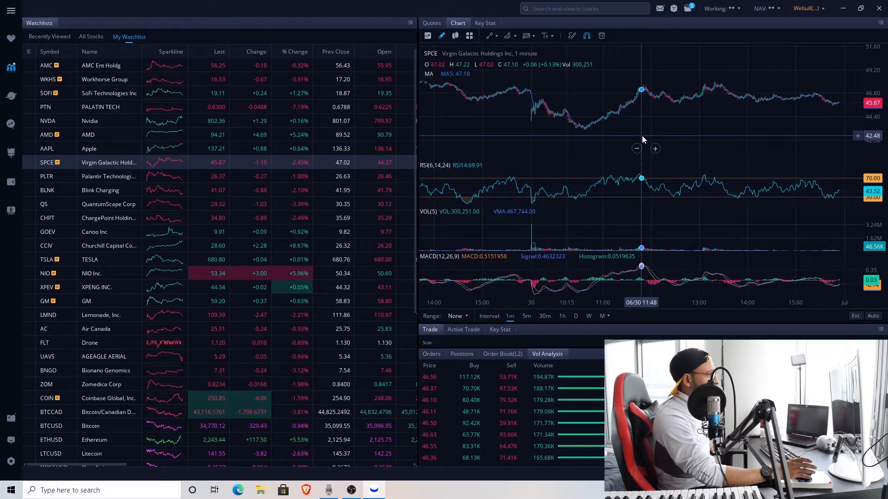
pyautogui.moveTo(658, 127)
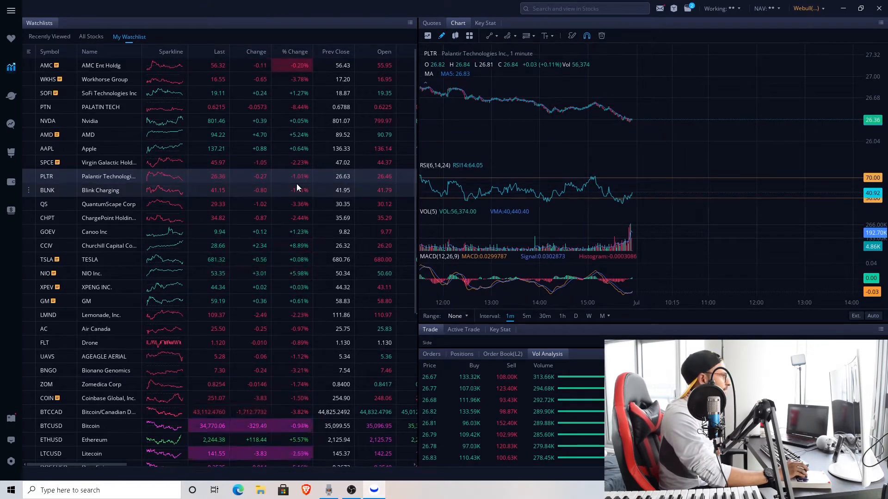
pyautogui.moveTo(575, 133)
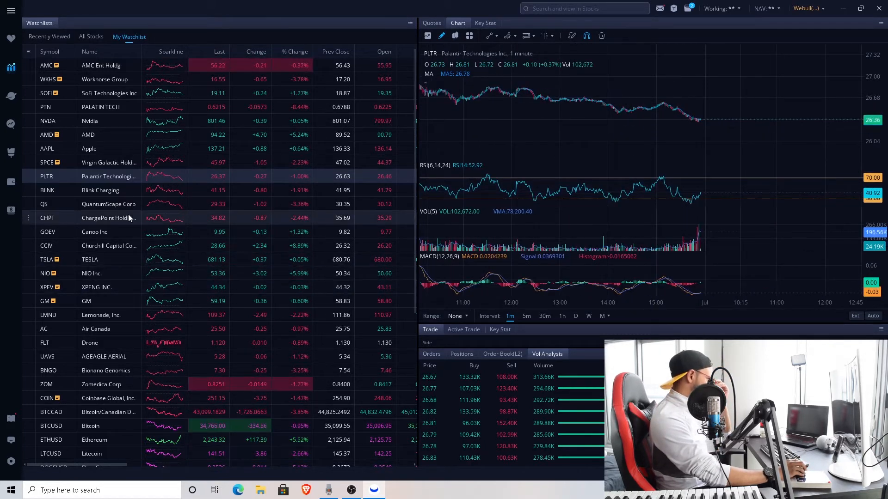
# Step: Review the ChargePoint Holdings and Canoo one-minute charts from the watchlist
pyautogui.click(91, 217)
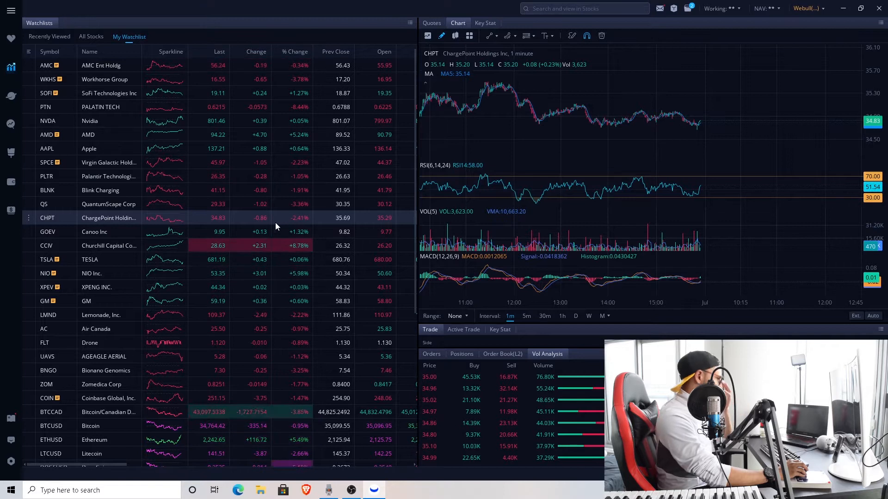
pyautogui.moveTo(659, 139)
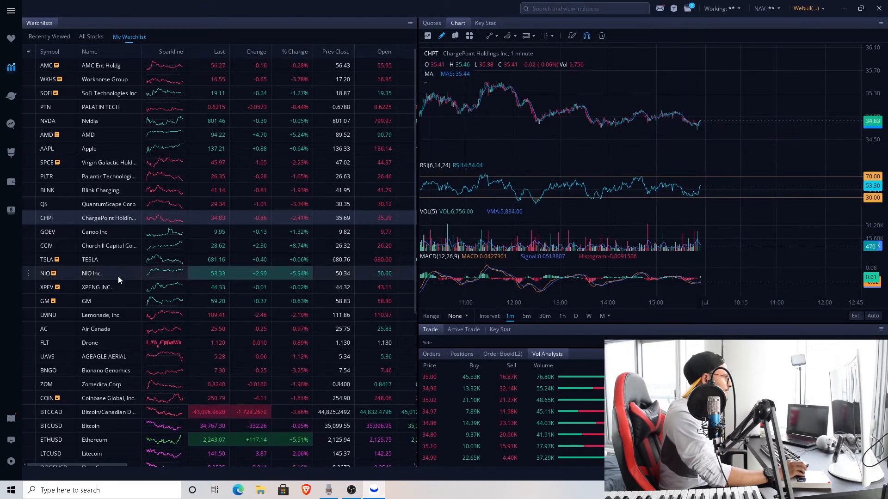
pyautogui.click(95, 231)
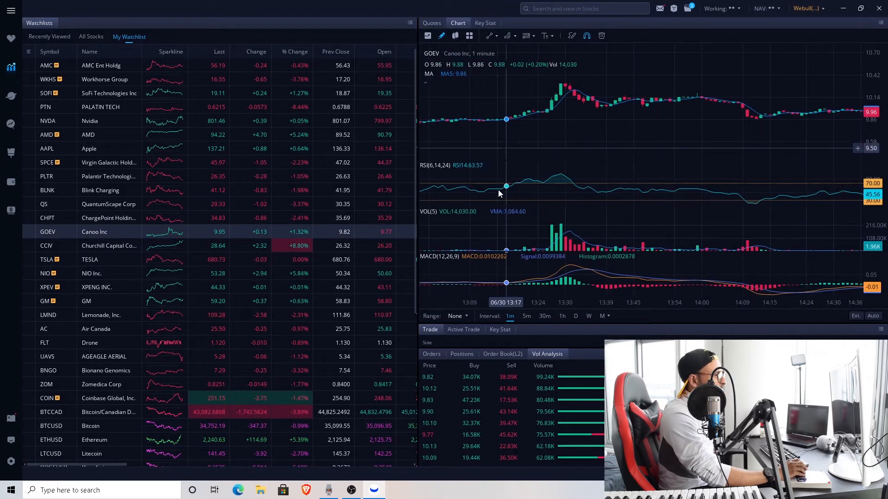
pyautogui.moveTo(556, 220)
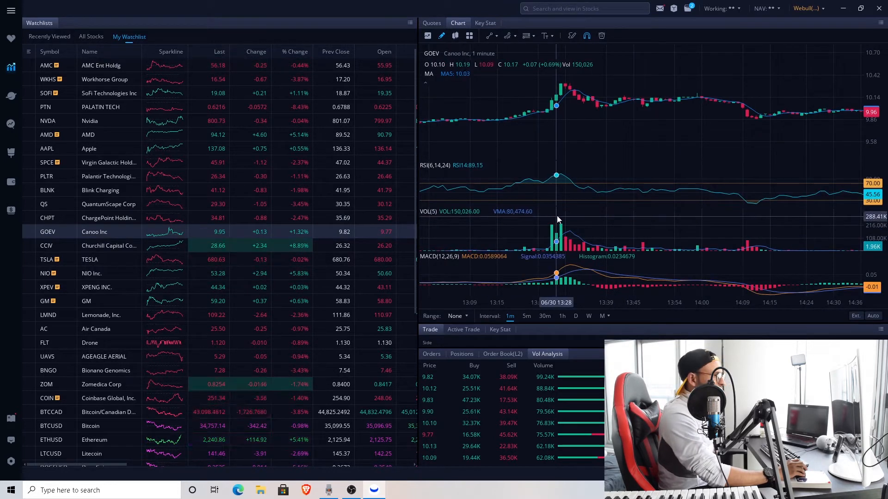
pyautogui.moveTo(579, 136)
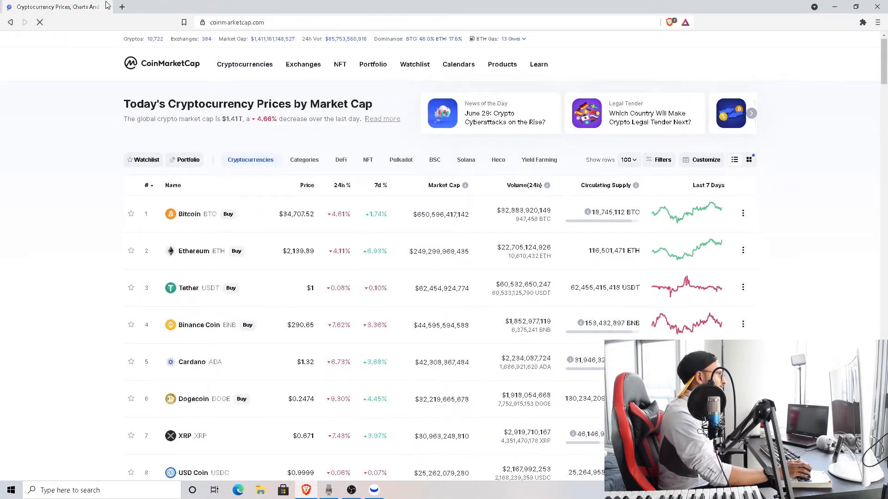
# Step: Search 'cciv' ticker change to LCID in a new tab, then return to the CCIV chart
pyautogui.click(122, 7)
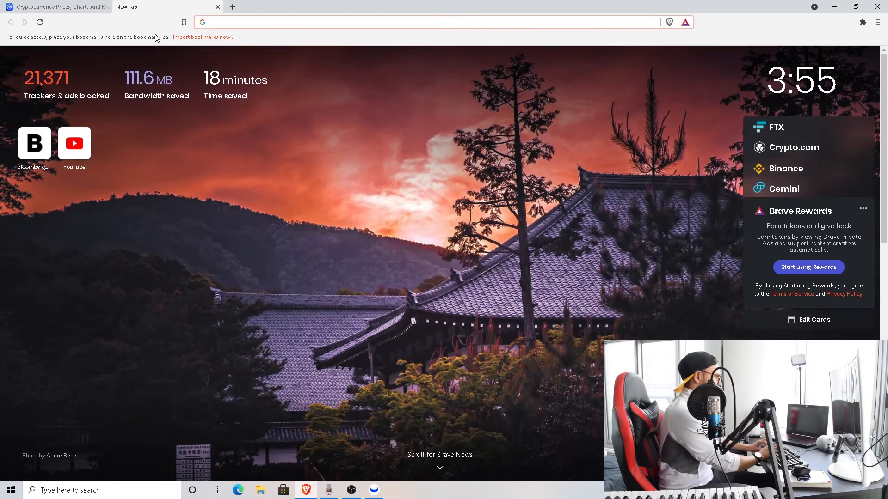
pyautogui.write('cciv')
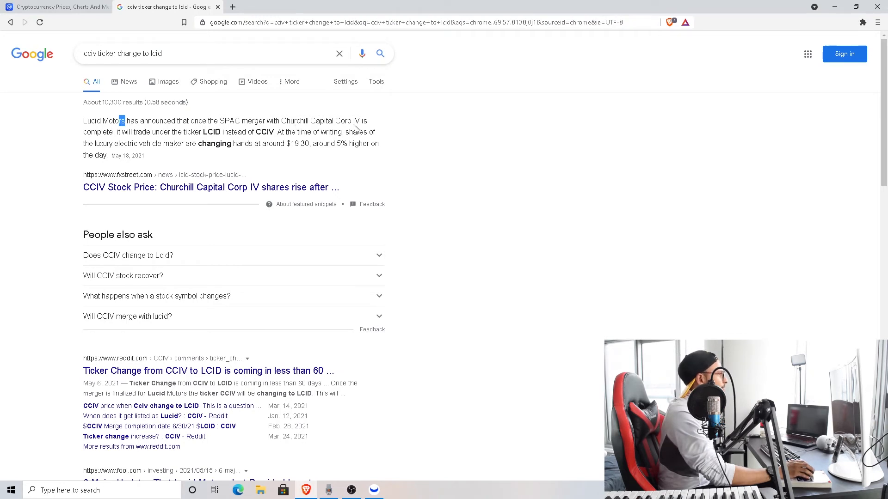
pyautogui.moveTo(188, 141)
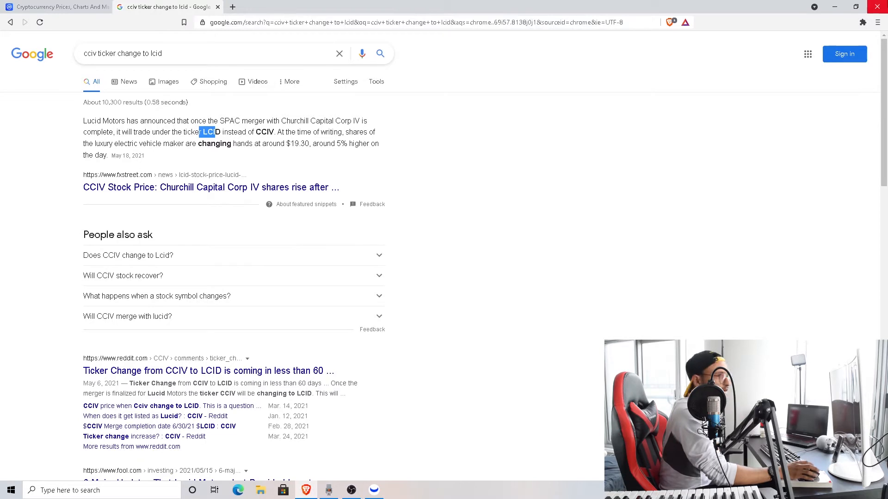
pyautogui.click(373, 490)
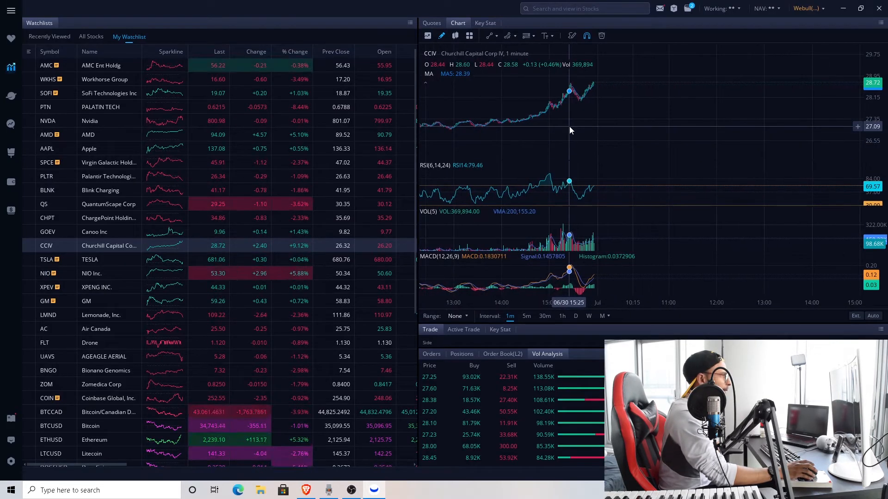
pyautogui.moveTo(650, 119)
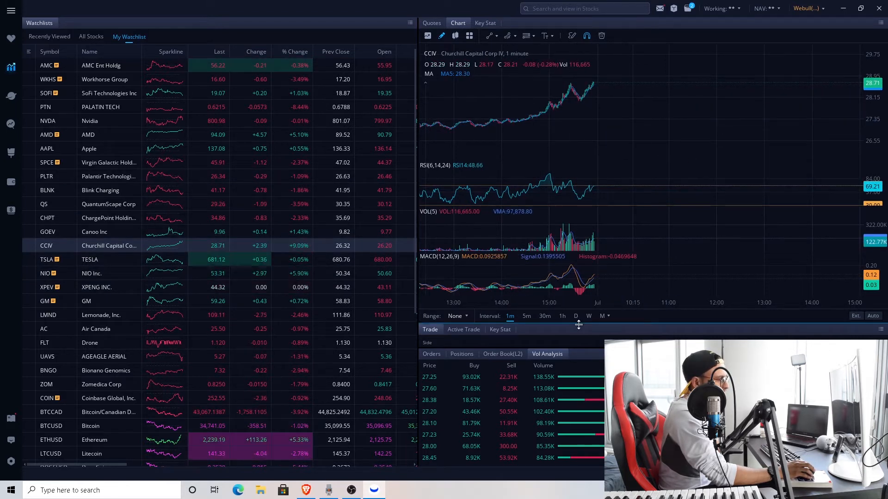
# Step: Switch CCIV to daily candles, then review Tesla's and NIO's daily charts
pyautogui.click(576, 317)
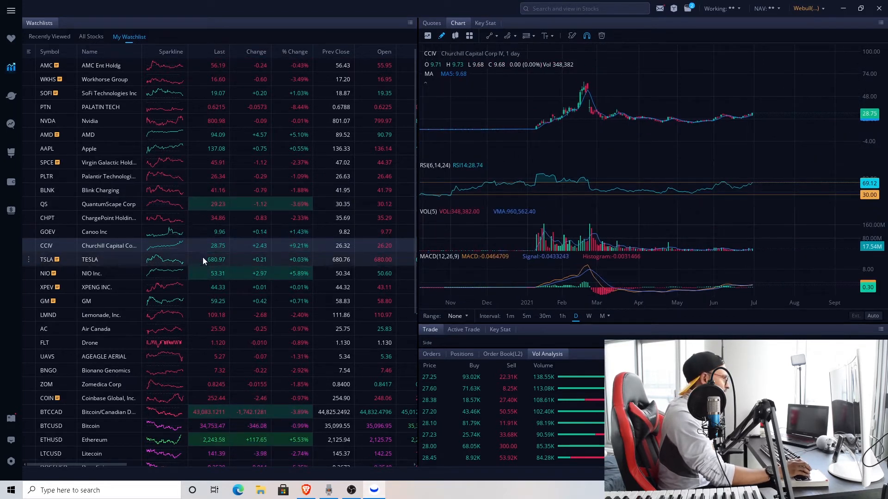
pyautogui.click(90, 259)
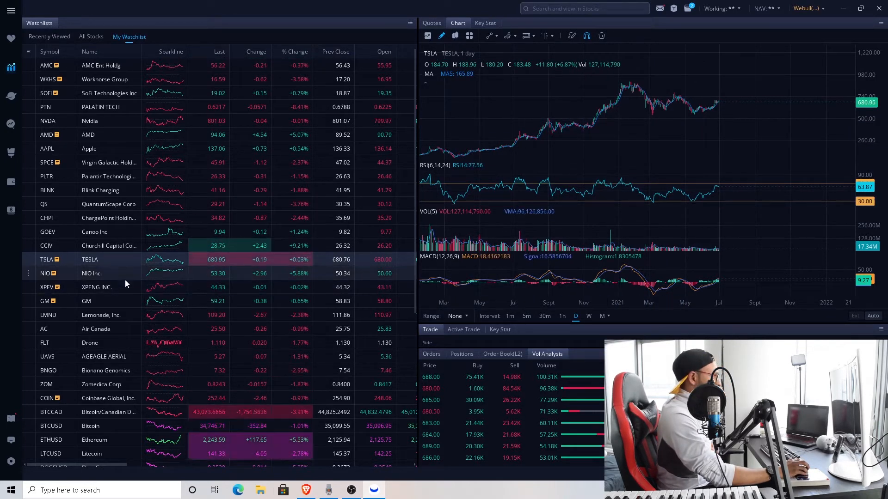
pyautogui.click(90, 274)
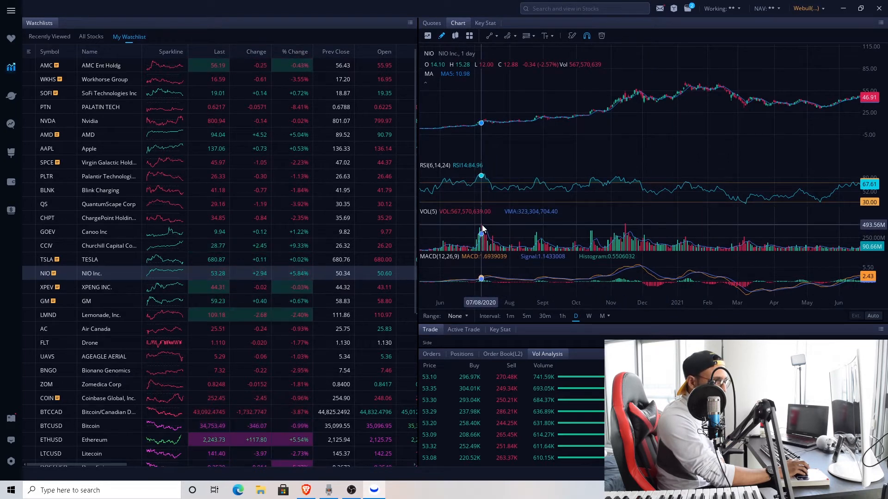
pyautogui.moveTo(634, 229)
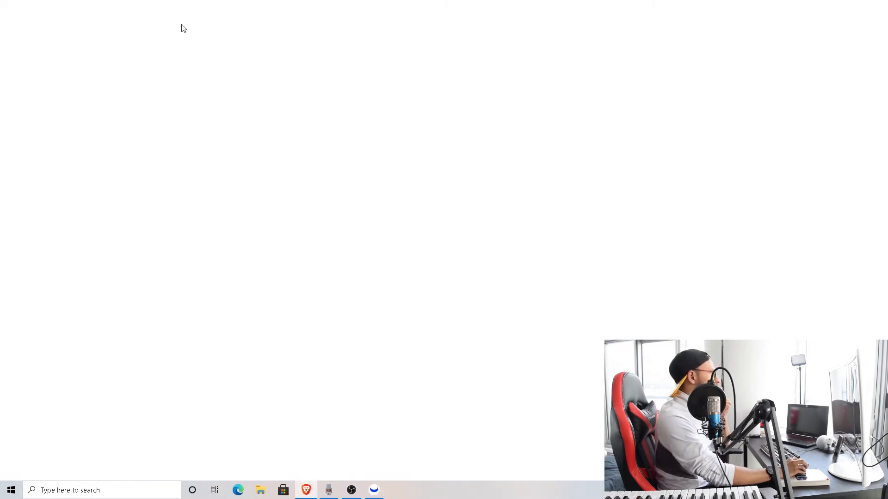
# Step: Highlight the Citigroup NIO $72 price target snippet and return to NIO's chart
pyautogui.click(306, 490)
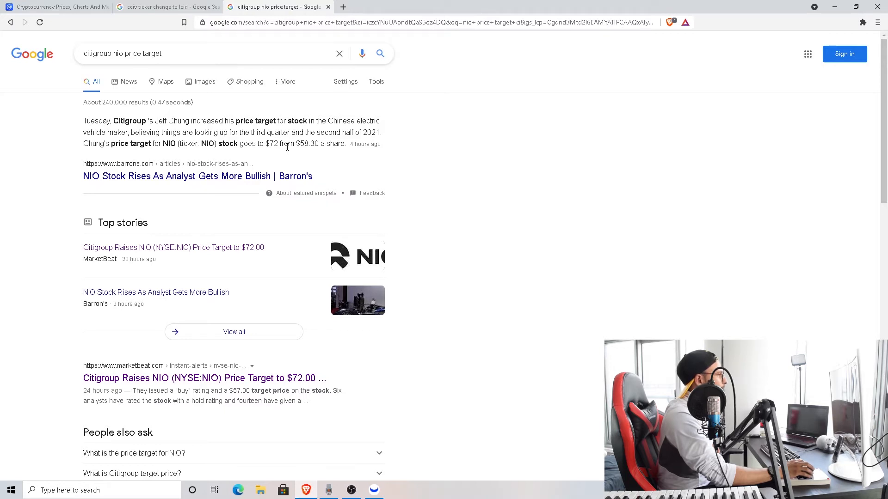
pyautogui.moveTo(365, 173)
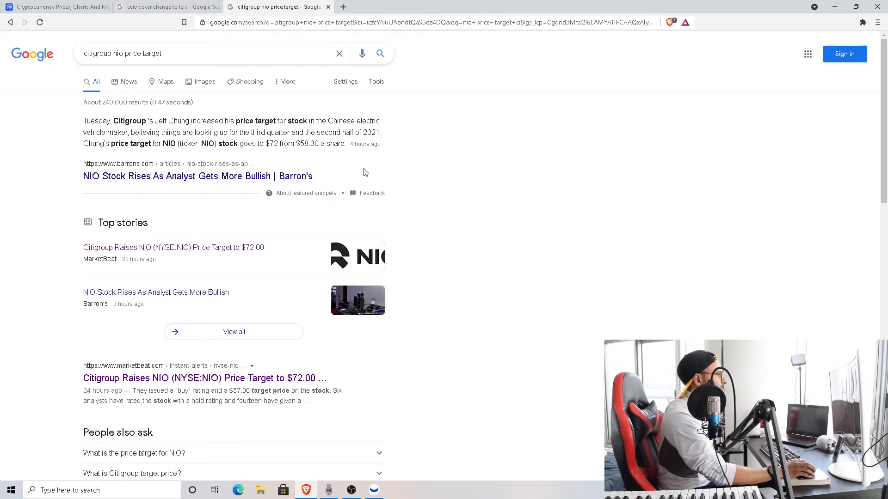
pyautogui.moveTo(183, 153)
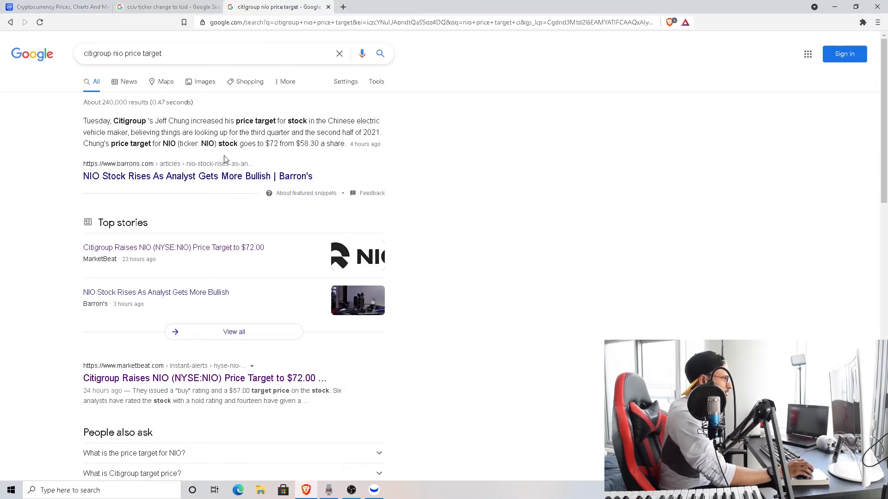
pyautogui.moveTo(270, 120); pyautogui.dragTo(206, 133)
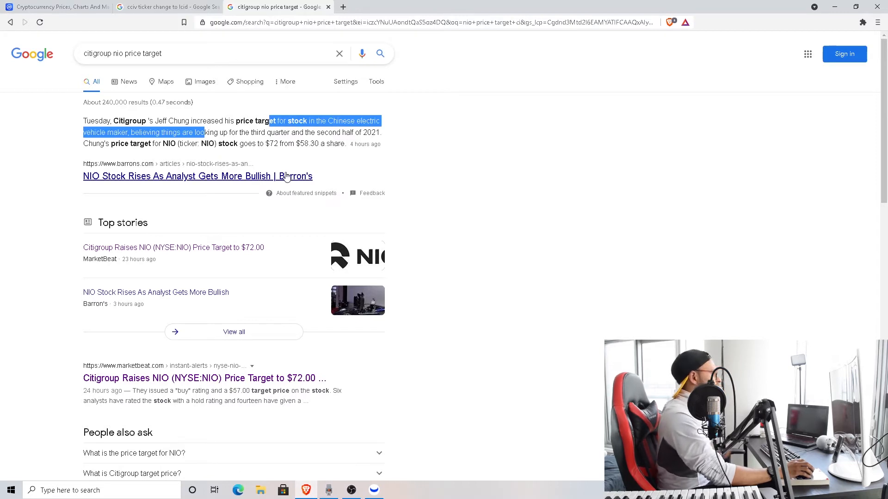
pyautogui.click(372, 490)
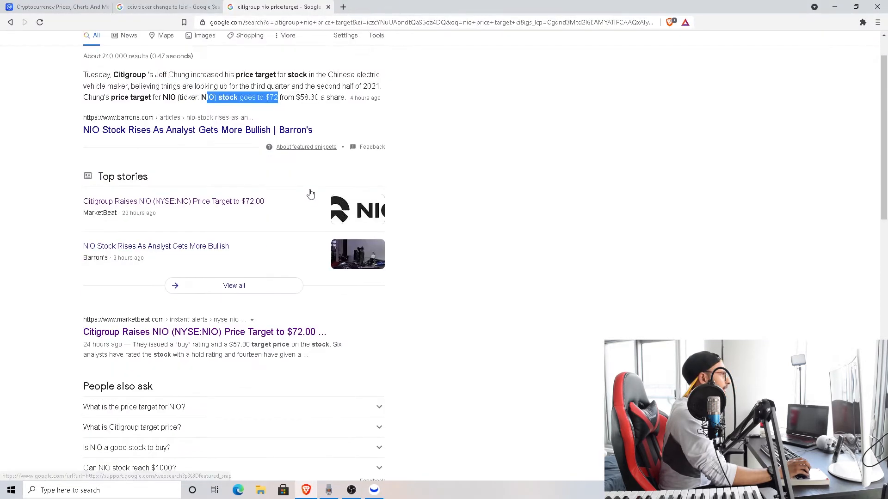
pyautogui.click(372, 490)
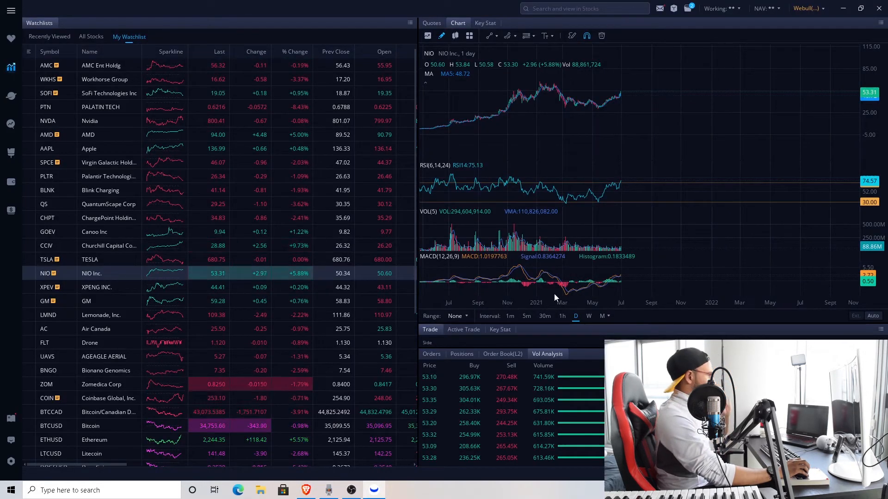
# Step: Switch NIO to one-minute candles, then review XPeng's chart on one-minute candles and another watchlist row
pyautogui.click(308, 316)
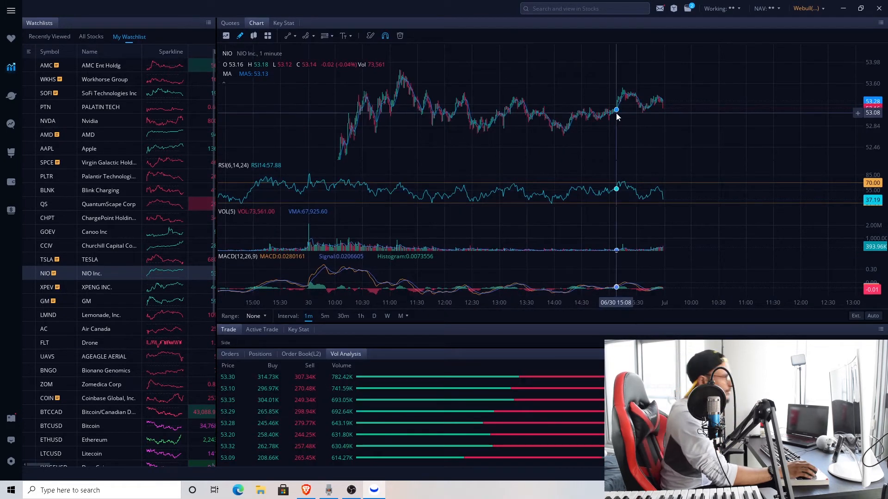
pyautogui.moveTo(680, 144)
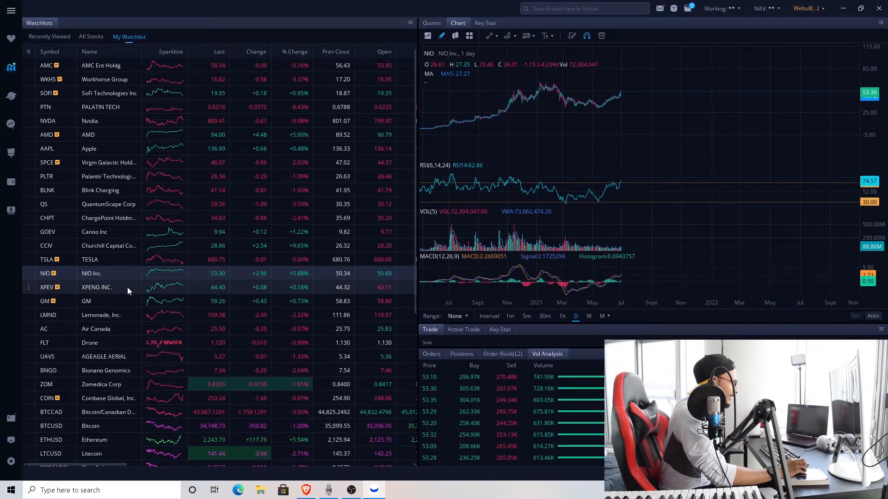
pyautogui.click(96, 287)
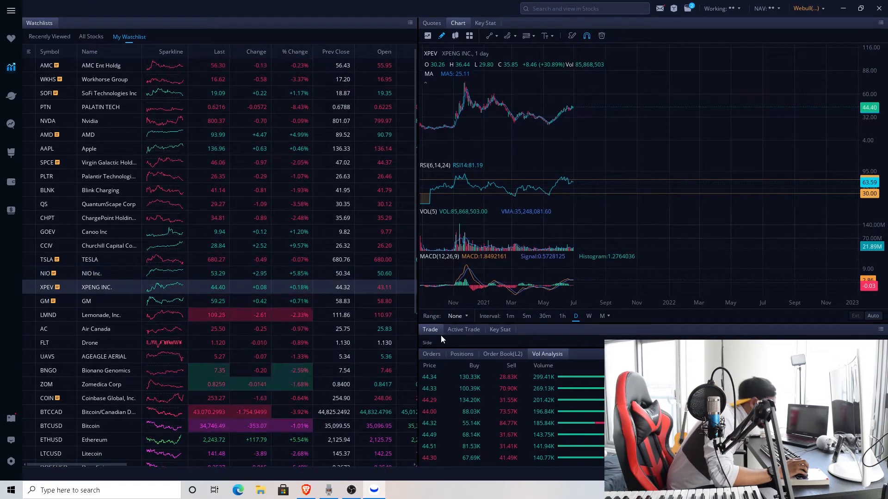
pyautogui.moveTo(524, 192)
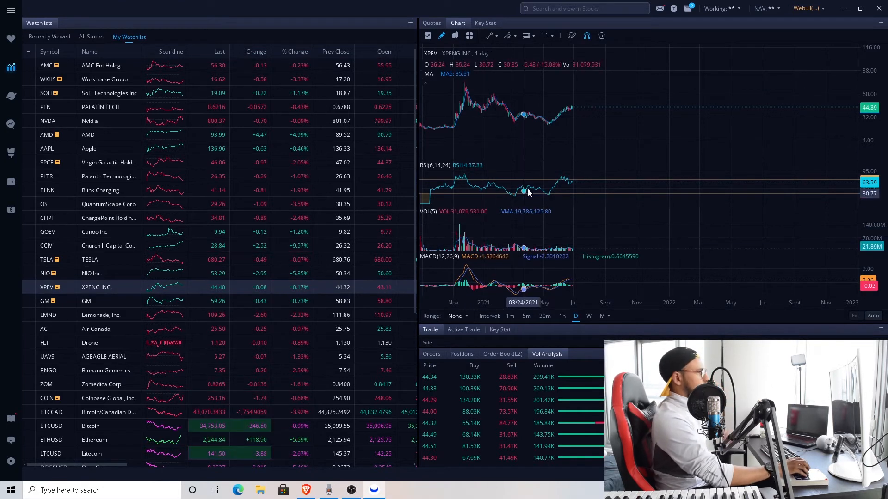
pyautogui.click(508, 316)
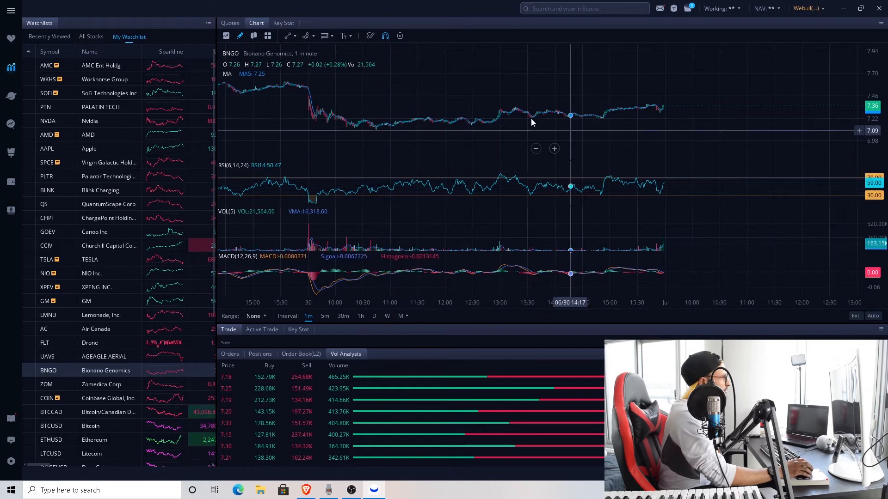
pyautogui.moveTo(521, 203)
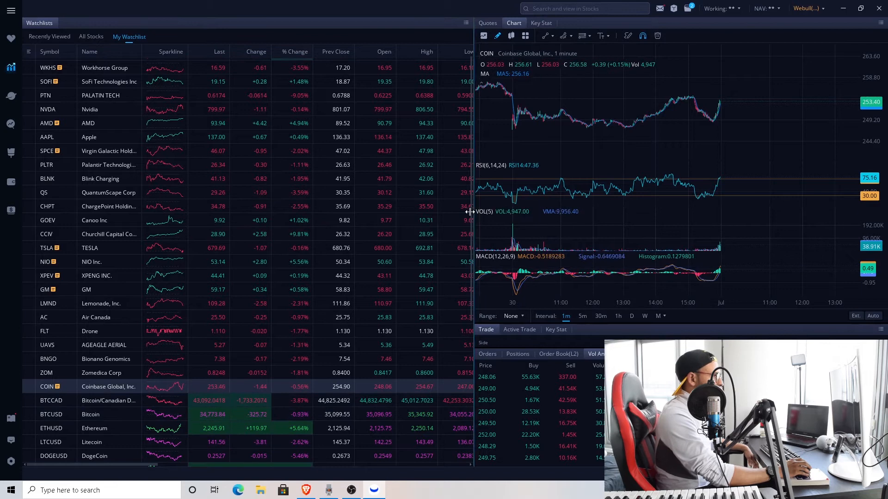
pyautogui.click(94, 210)
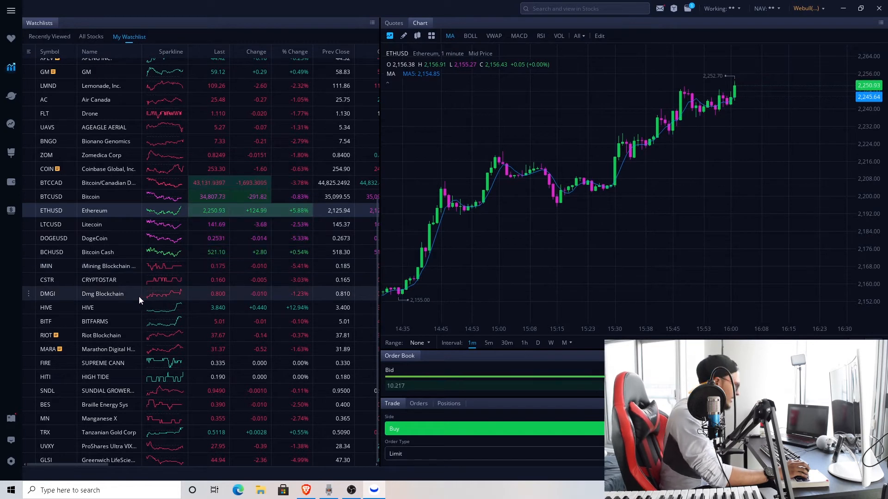
# Step: Review the Bitfarms, Riot Blockchain and SUPREME CANN one-minute charts from the watchlist
pyautogui.click(88, 307)
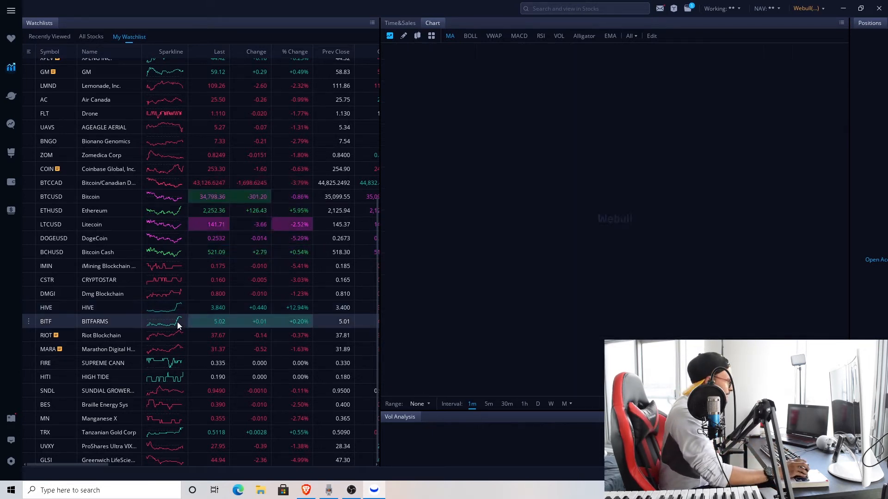
pyautogui.click(96, 321)
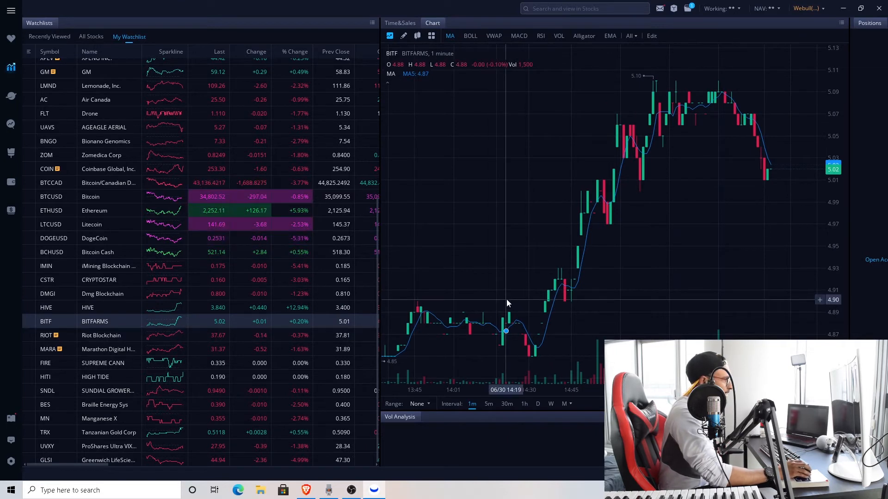
pyautogui.moveTo(533, 322)
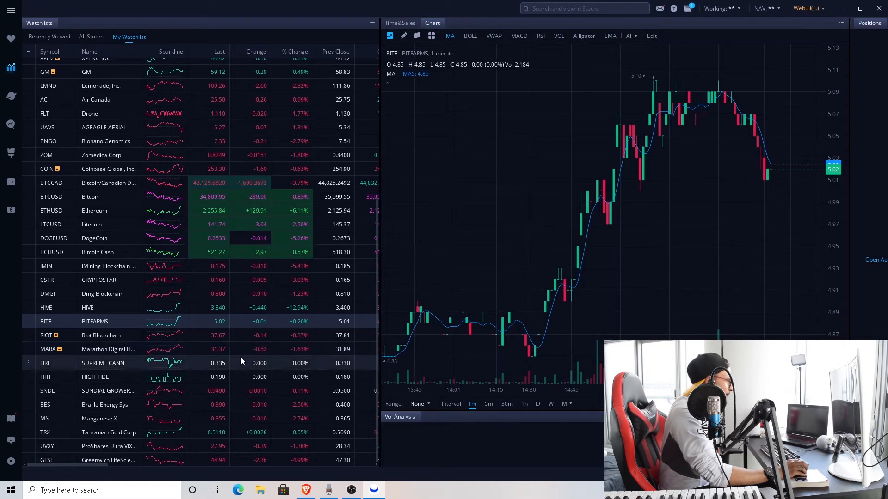
pyautogui.click(101, 335)
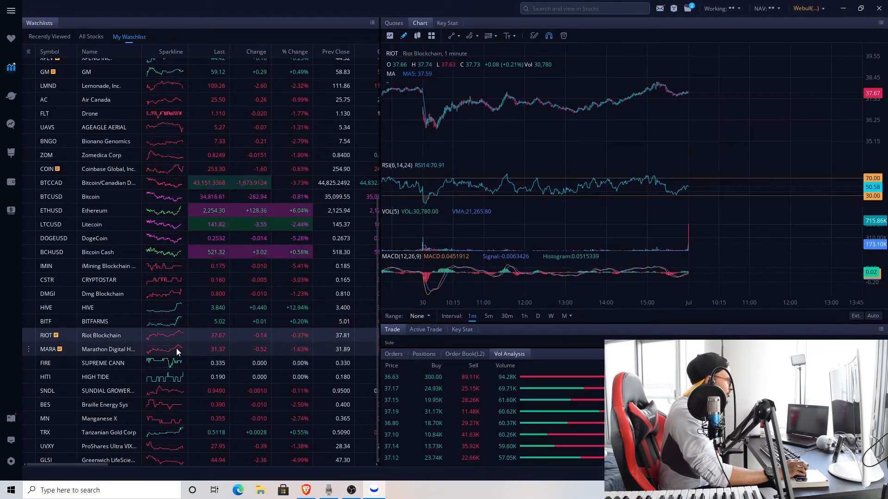
pyautogui.click(102, 350)
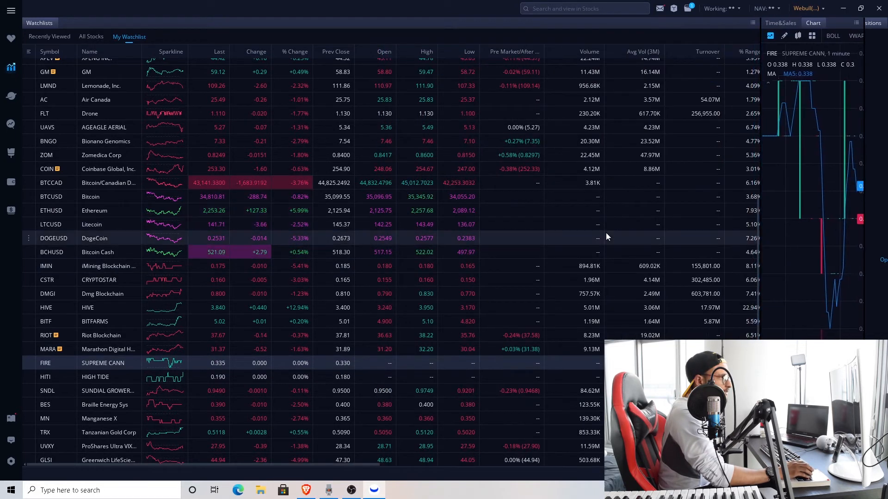
# Step: Scroll the watchlist to the top and show NIO Inc.'s chart
pyautogui.scroll(3)
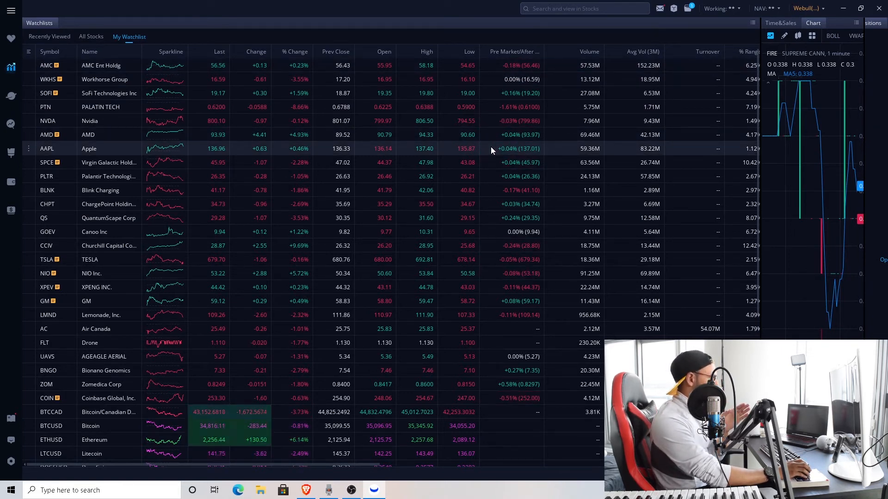
pyautogui.scroll(-3)
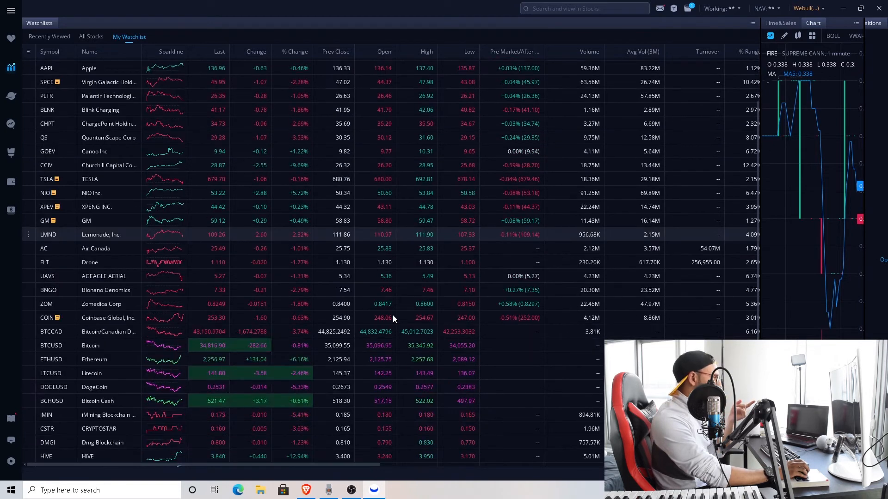
pyautogui.scroll(3)
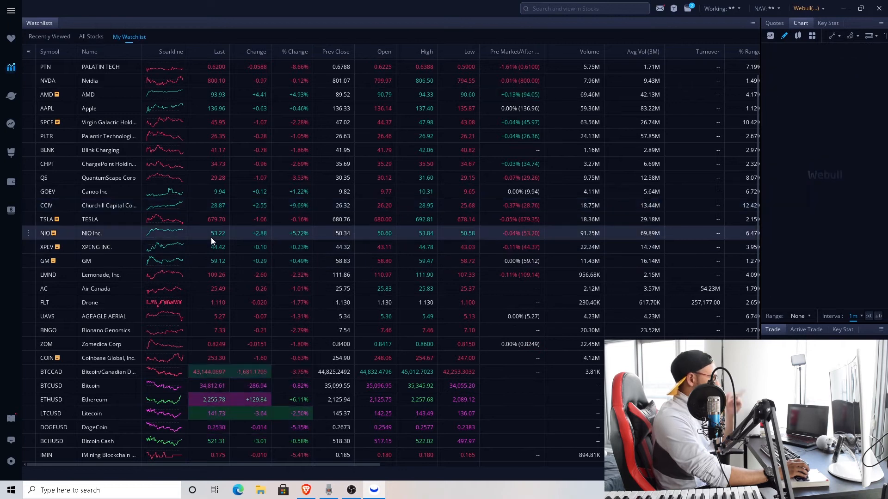
pyautogui.click(92, 233)
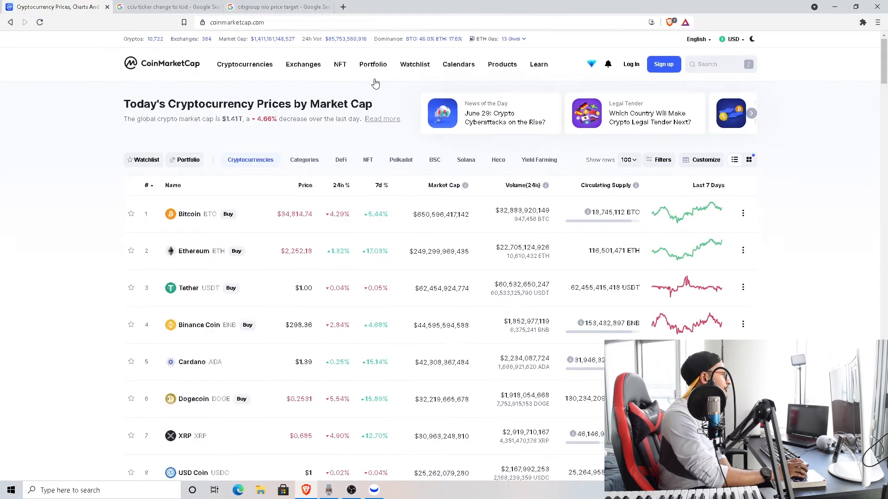
pyautogui.moveTo(221, 143)
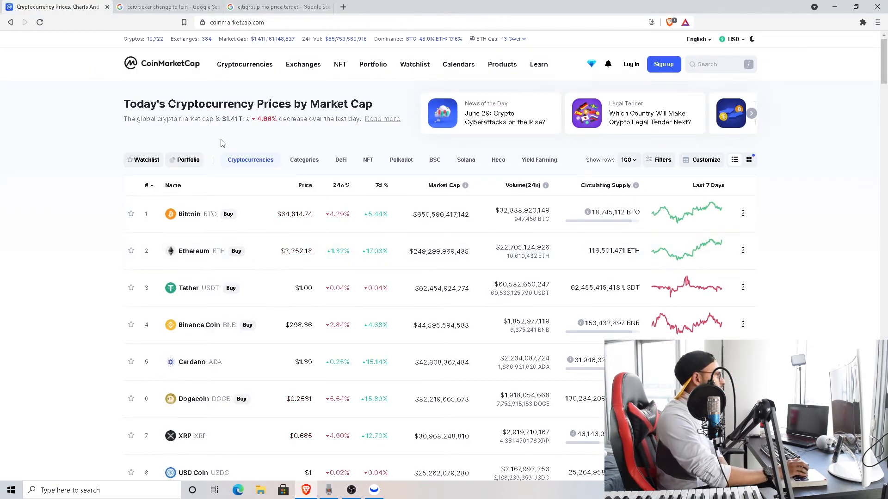
pyautogui.doubleClick(232, 120)
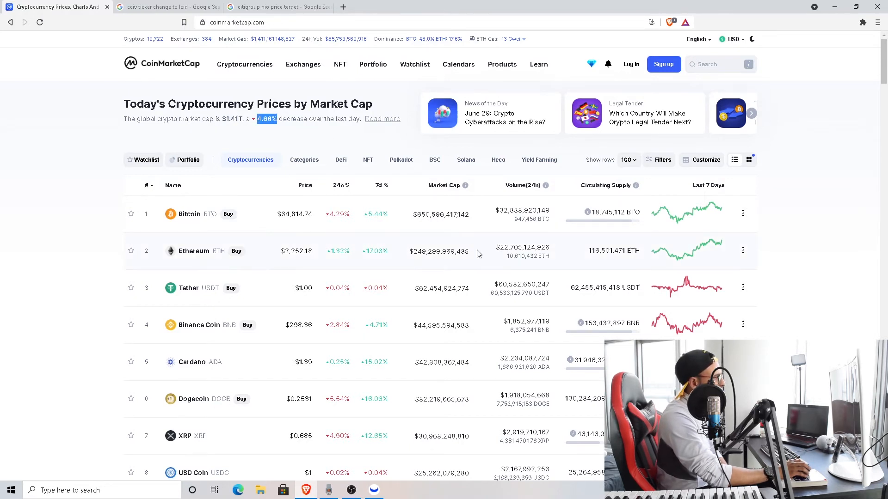
pyautogui.scroll(-3)
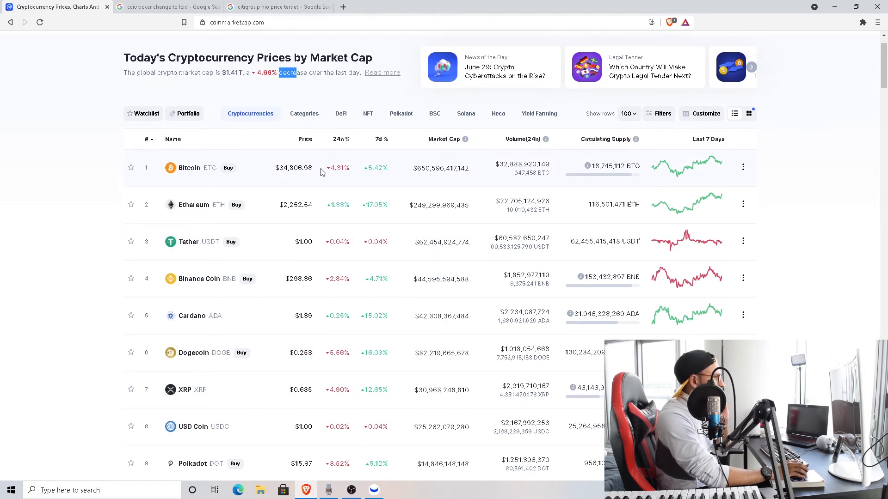
pyautogui.moveTo(339, 222)
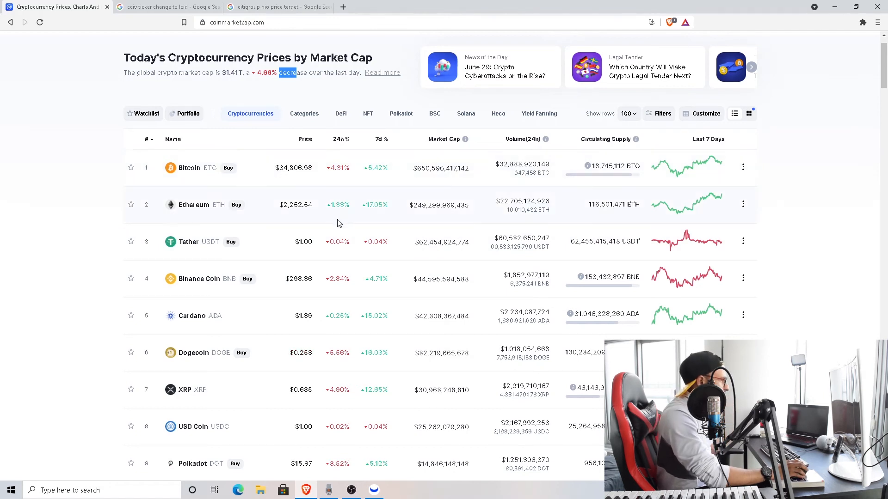
pyautogui.scroll(-3)
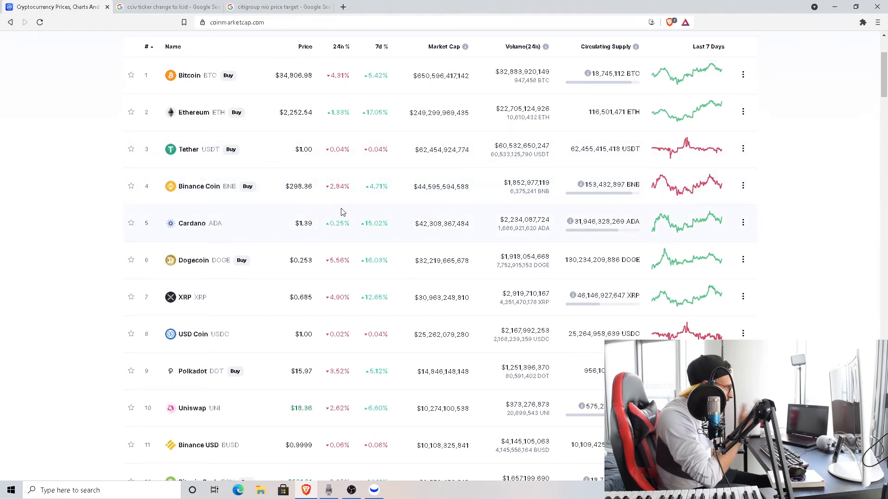
pyautogui.scroll(-3)
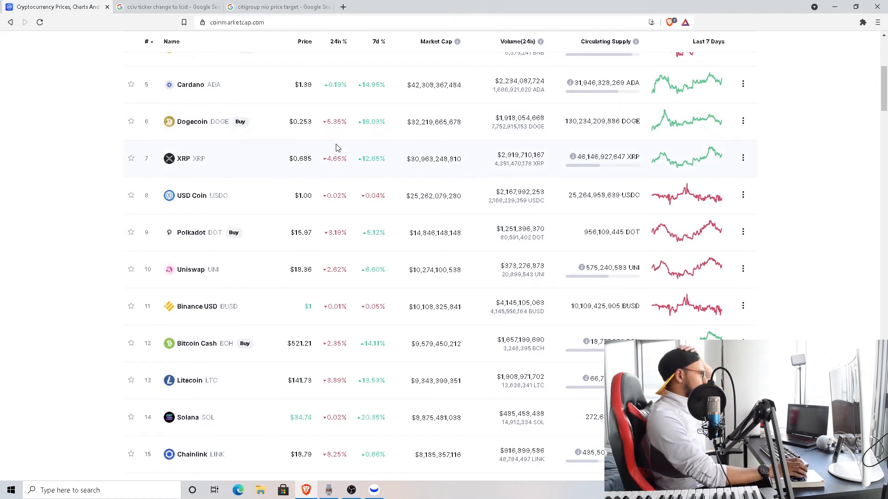
pyautogui.moveTo(336, 134)
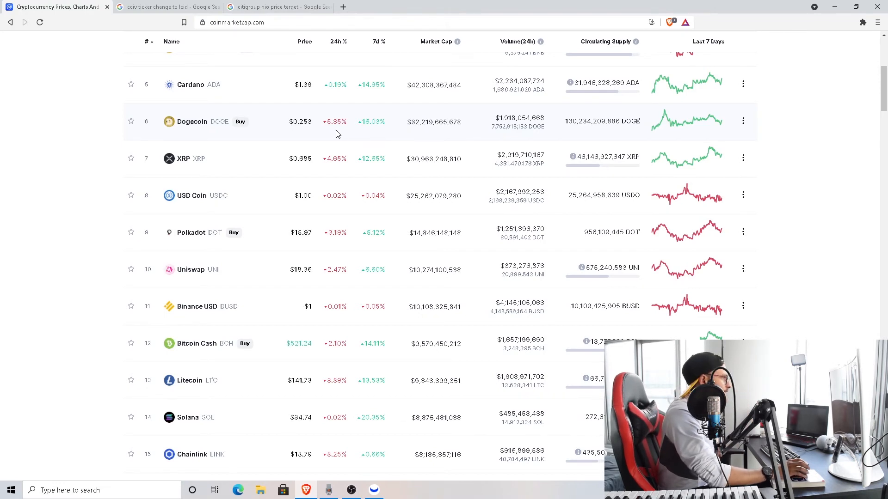
pyautogui.scroll(-3)
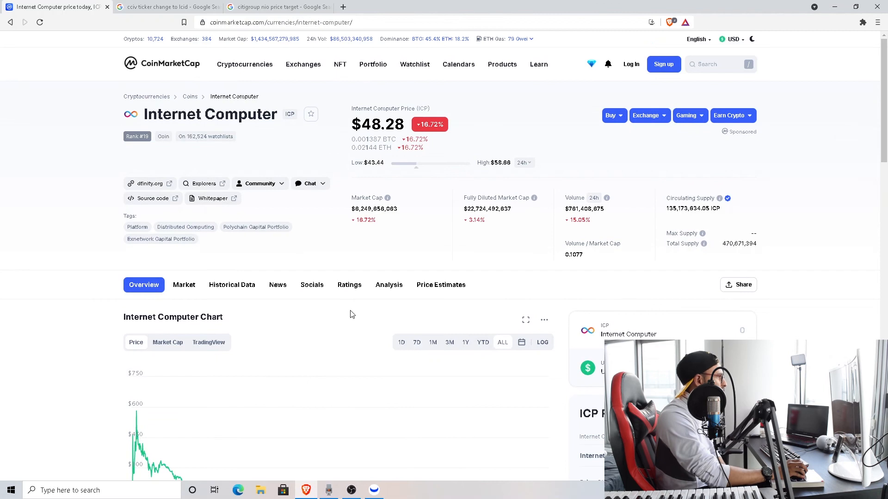
# Step: Review the Internet Computer chart and live data, then go back to the crypto price list
pyautogui.scroll(-3)
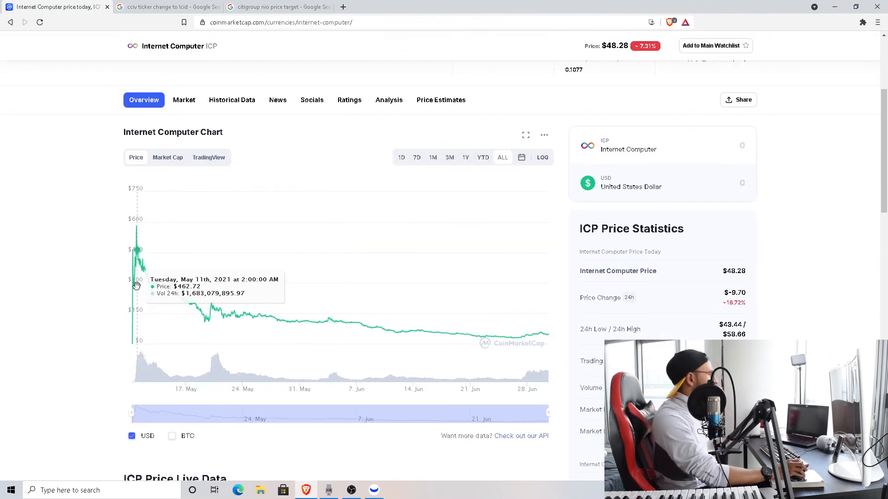
pyautogui.scroll(-3)
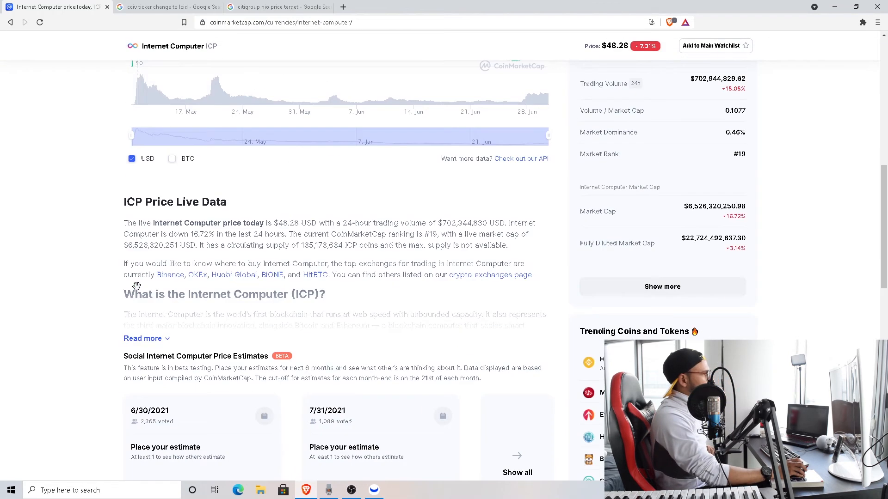
pyautogui.scroll(3)
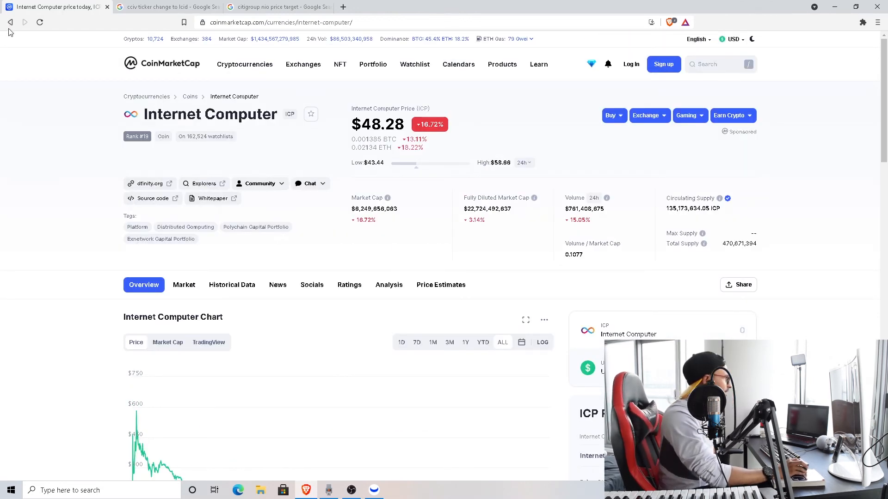
pyautogui.click(11, 22)
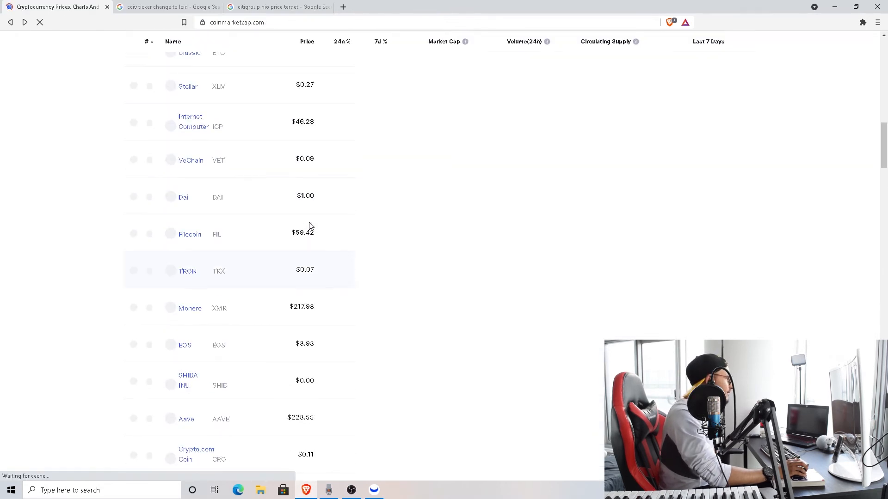